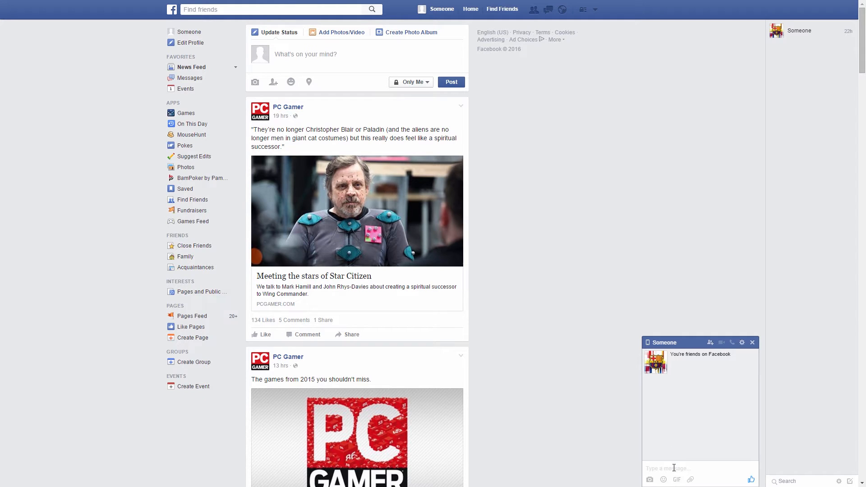
# - Write "wrong message" in the chat box and send it to the friend
pyautogui.write('w')
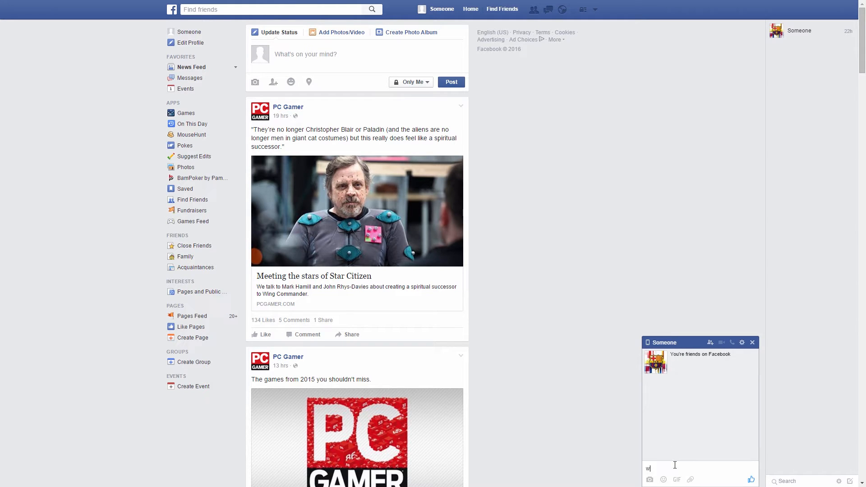
pyautogui.write('rong')
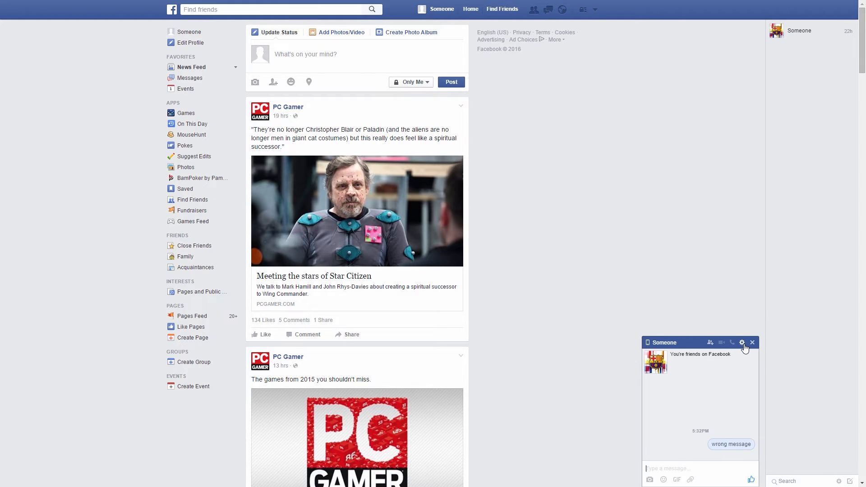
pyautogui.click(741, 342)
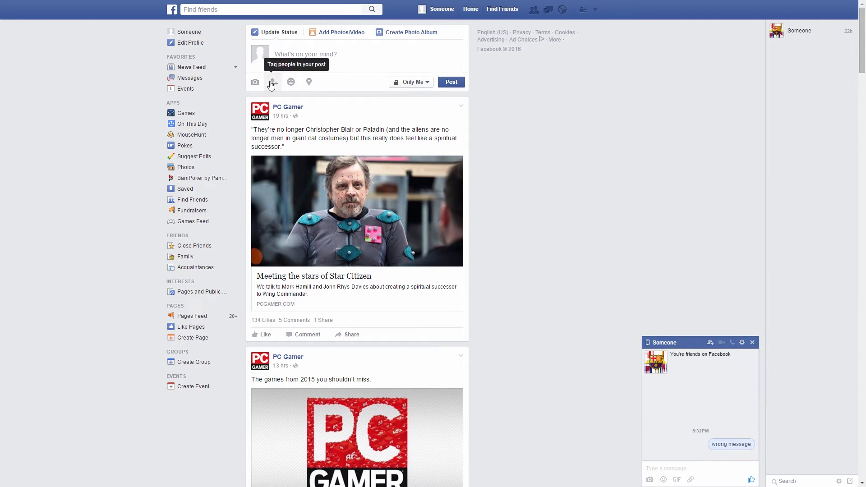
pyautogui.moveTo(190, 78)
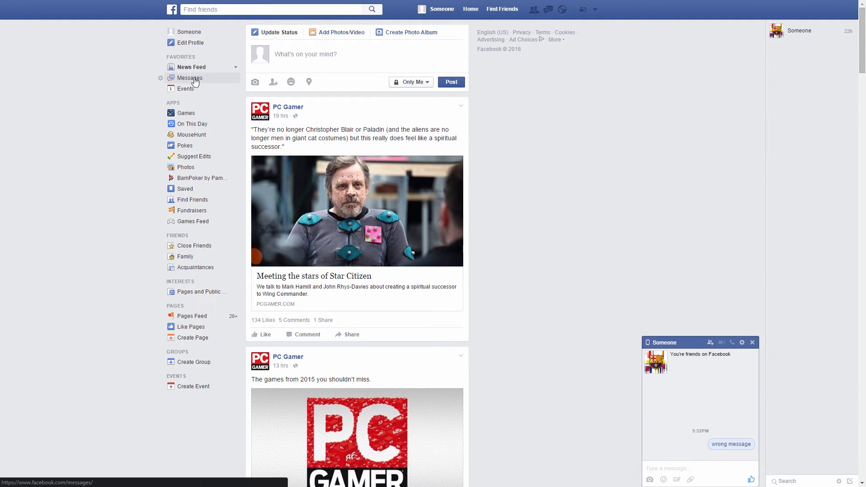
pyautogui.moveTo(189, 78)
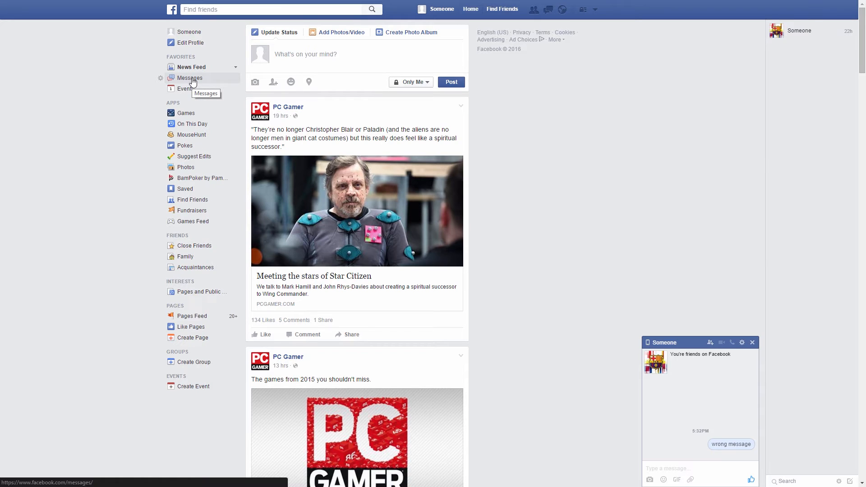
pyautogui.moveTo(185, 82)
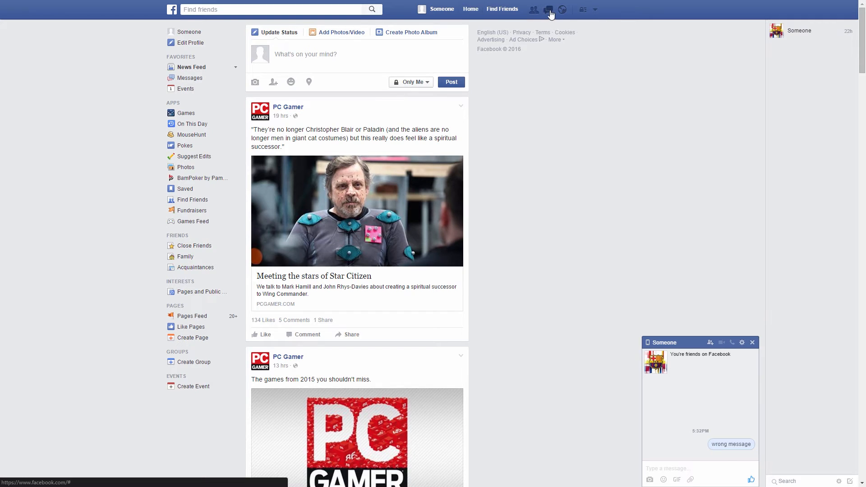
pyautogui.moveTo(549, 9)
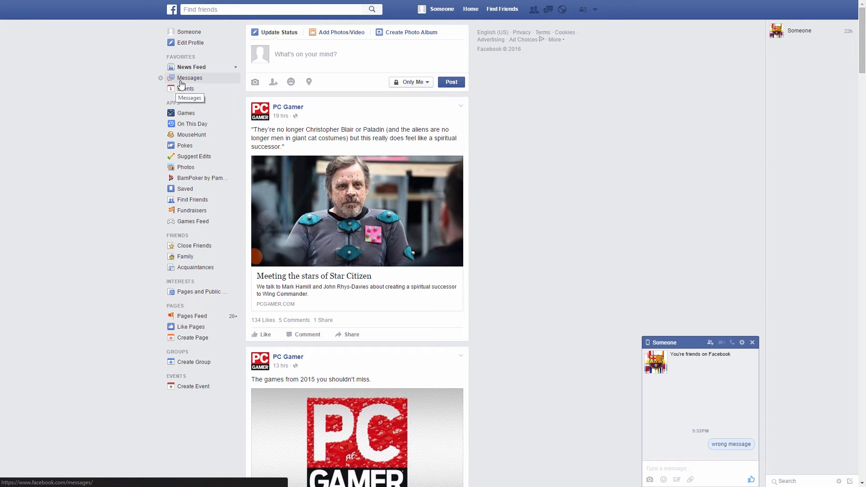
# - Show the conversation on the full Messages page with its gear Actions menu listing delete options
pyautogui.click(189, 78)
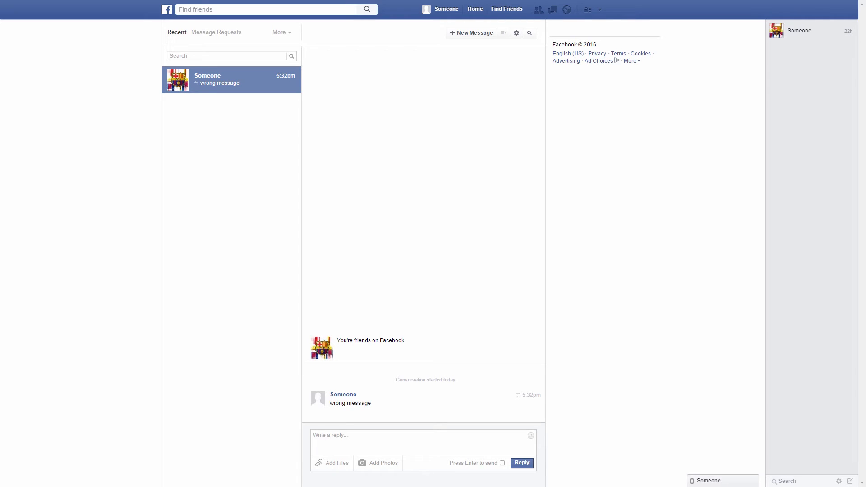
pyautogui.moveTo(515, 32)
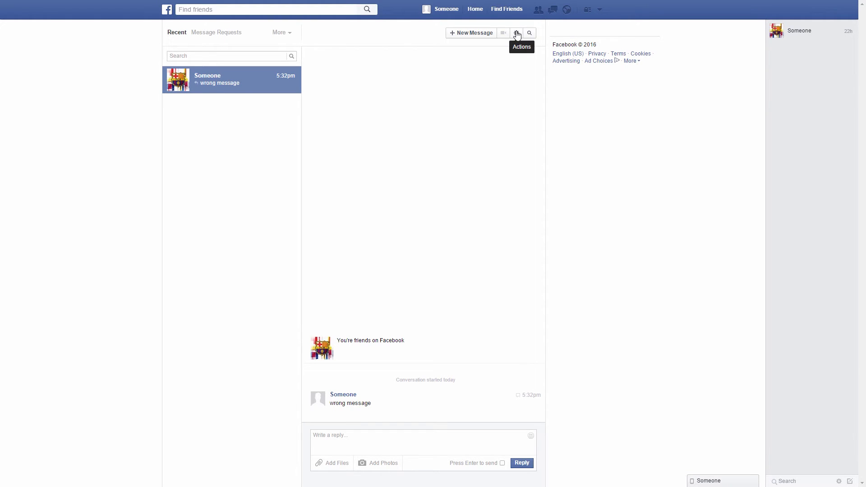
pyautogui.click(516, 32)
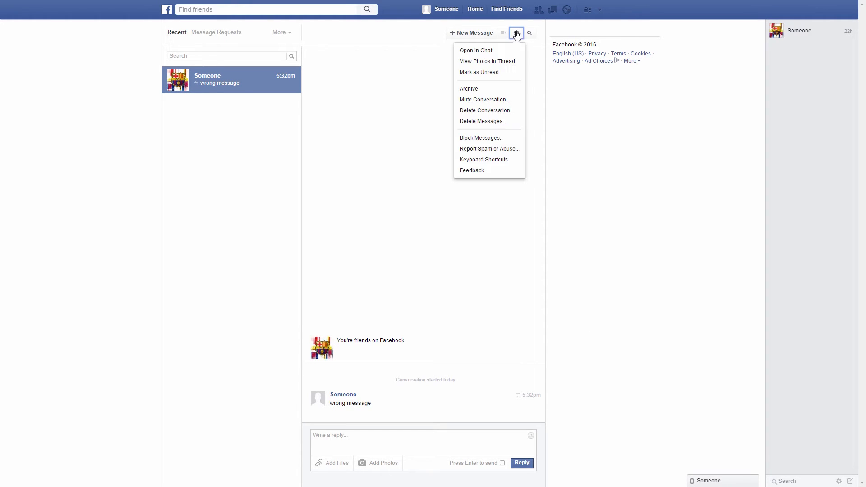
pyautogui.moveTo(482, 121)
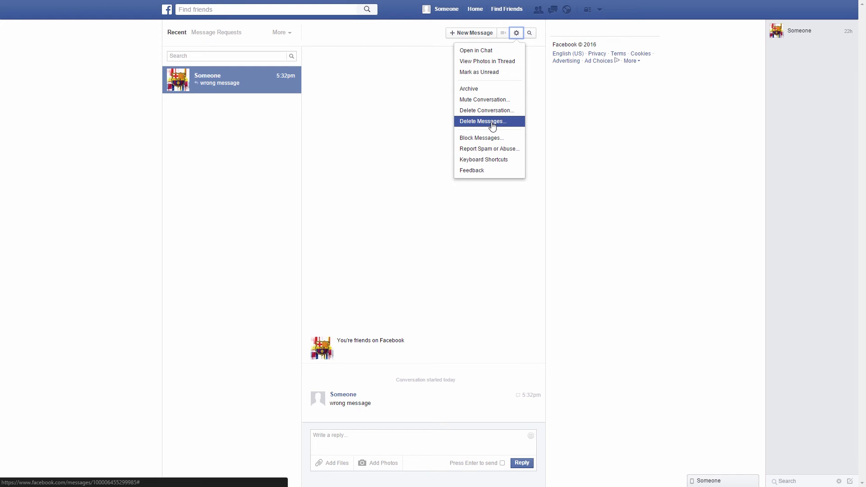
pyautogui.moveTo(469, 123)
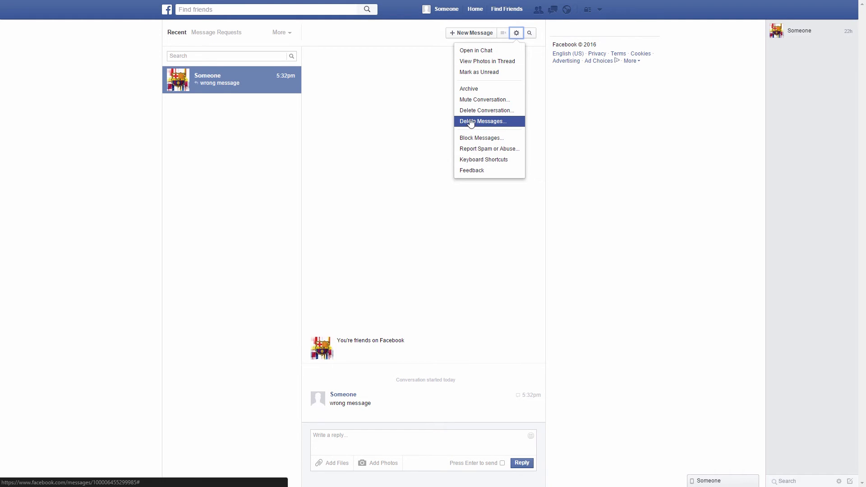
# - Use Delete Messages... to mark "wrong message", delete it and confirm Delete Message
pyautogui.click(482, 121)
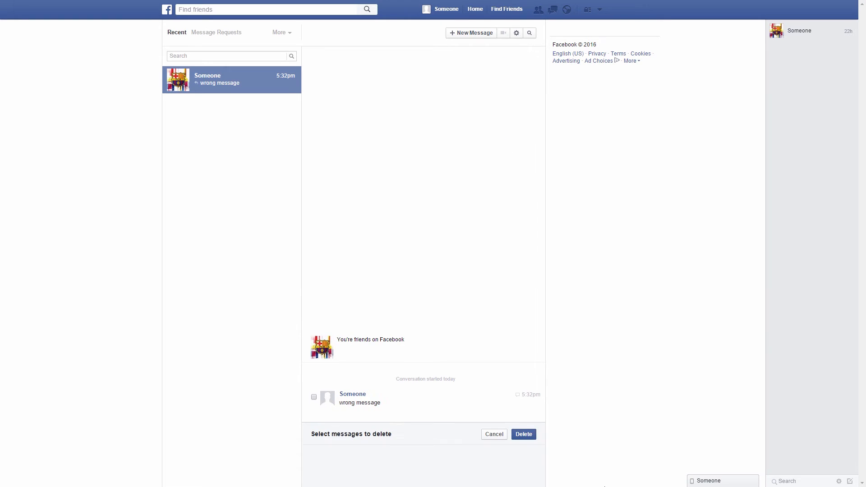
pyautogui.moveTo(434, 454)
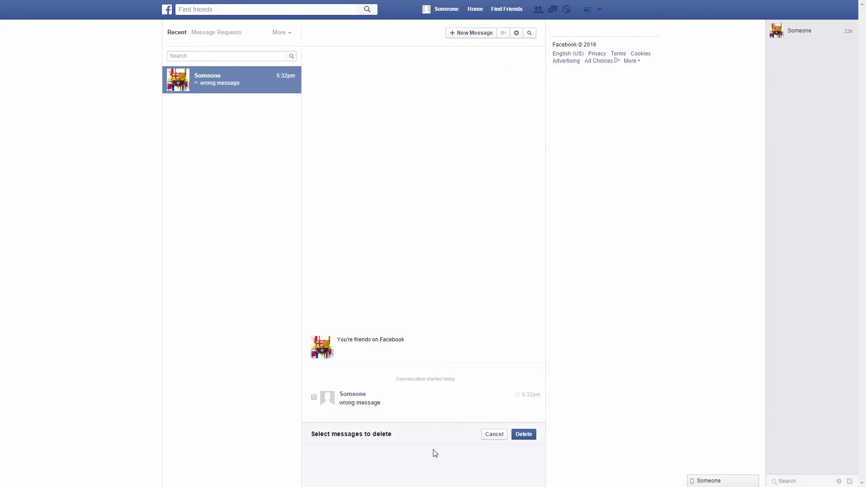
pyautogui.moveTo(542, 400)
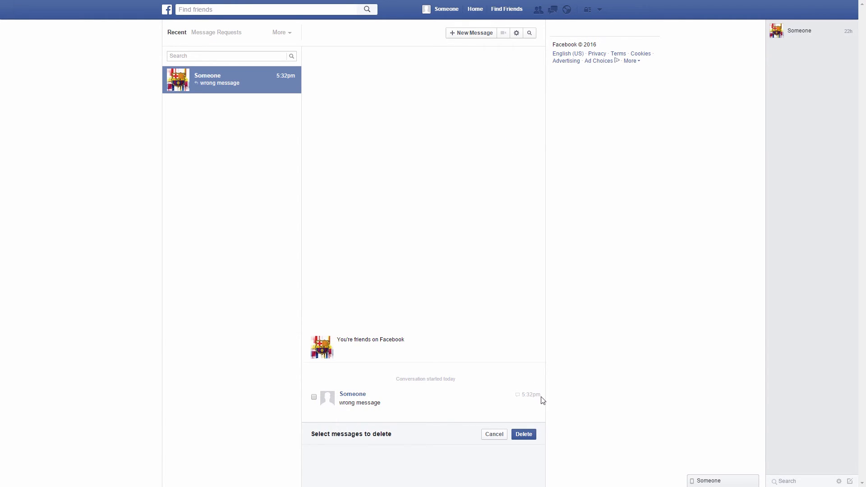
pyautogui.moveTo(463, 382)
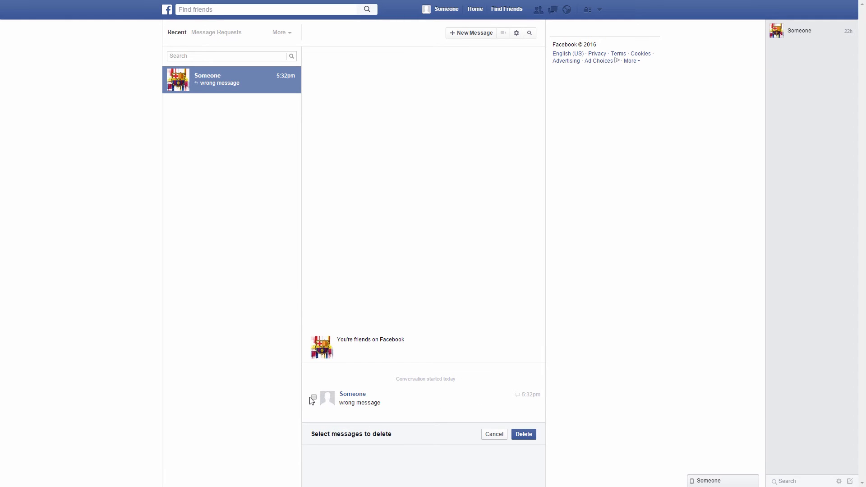
pyautogui.click(313, 396)
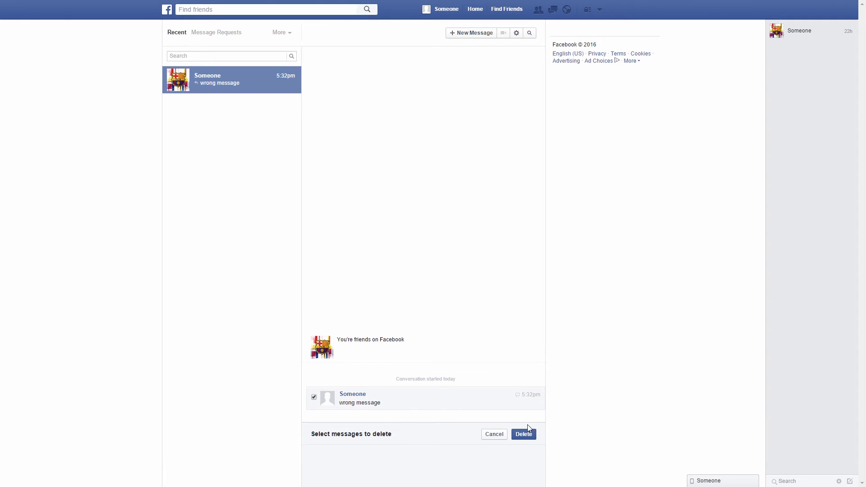
pyautogui.click(523, 434)
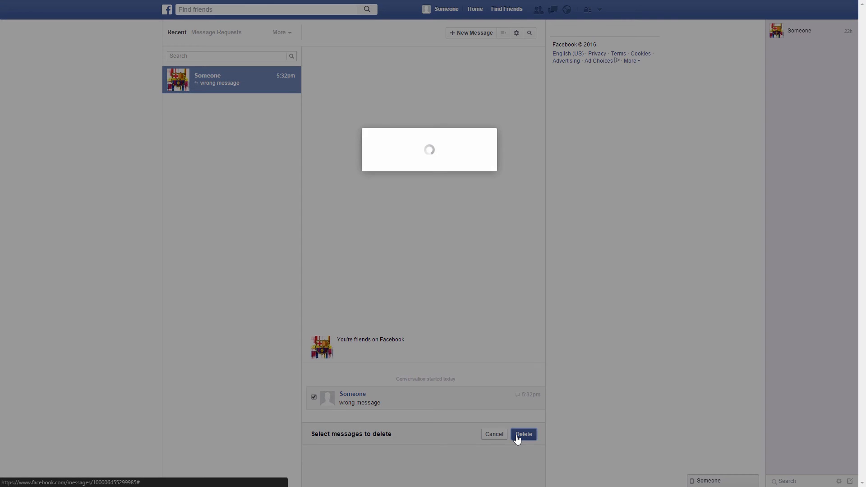
pyautogui.click(522, 434)
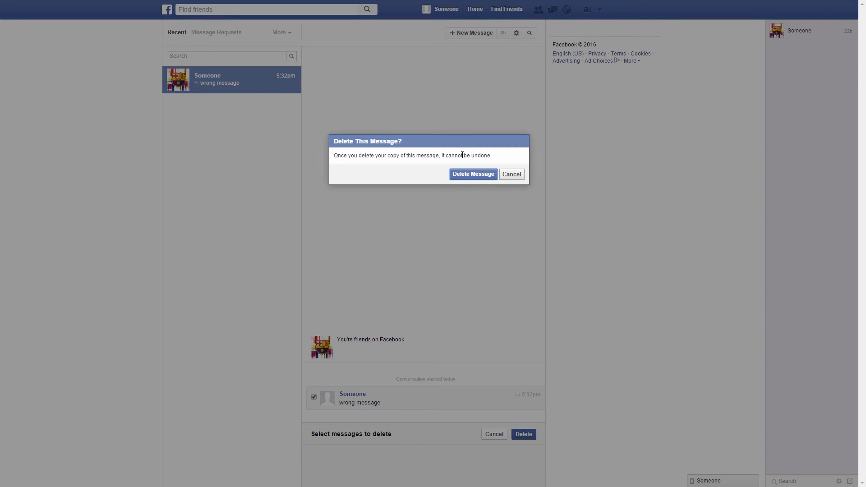
pyautogui.click(472, 174)
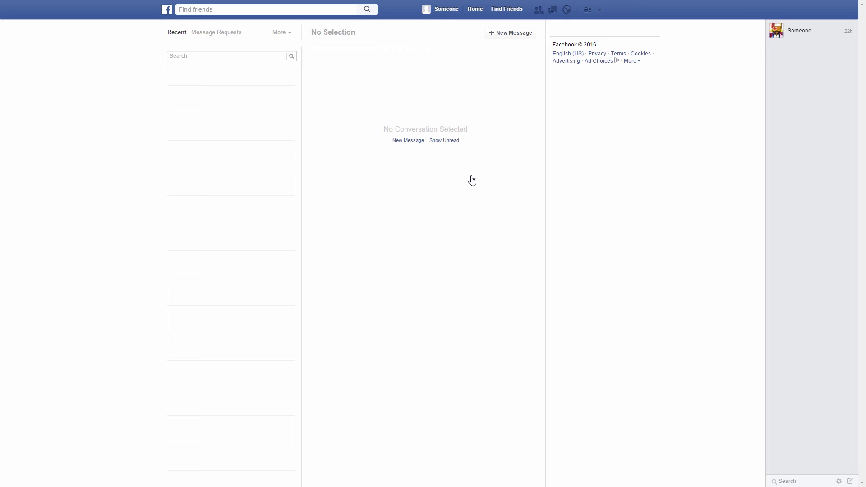